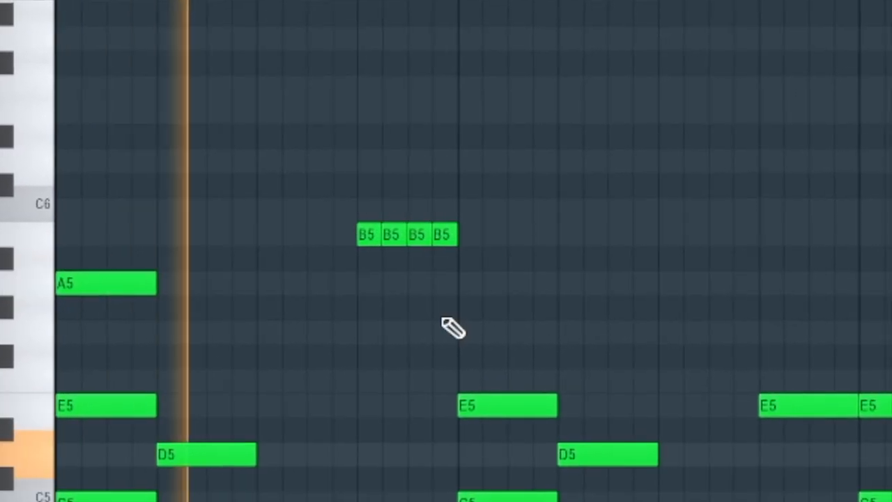
Step: Strum the chord notes with Strumizer and stretch the short F#5 note longer
scroll(left, 3)
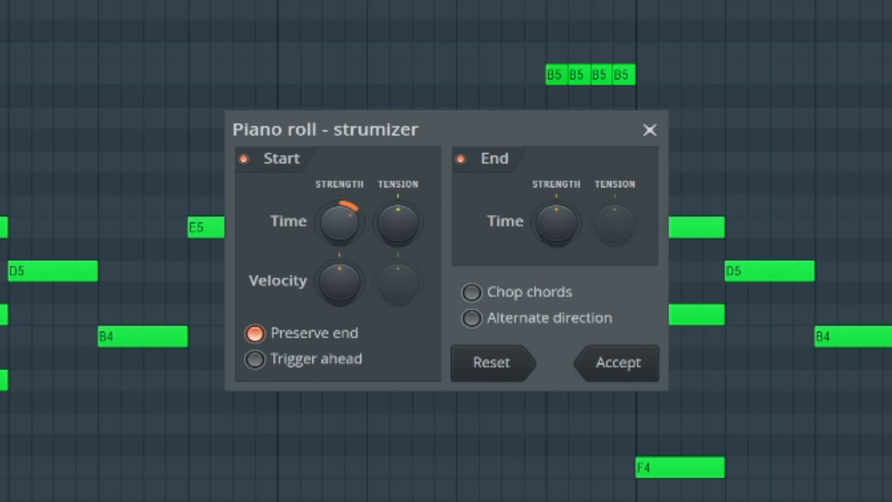
click(616, 362)
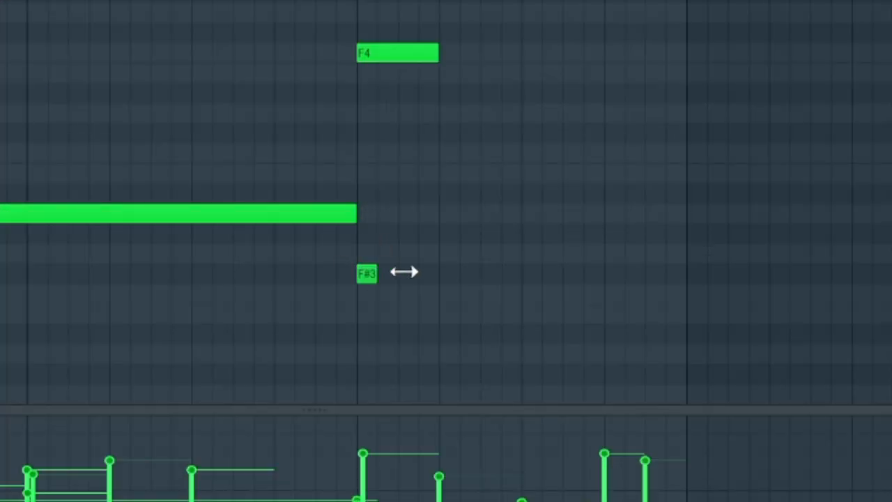
drag(374, 272, 683, 292)
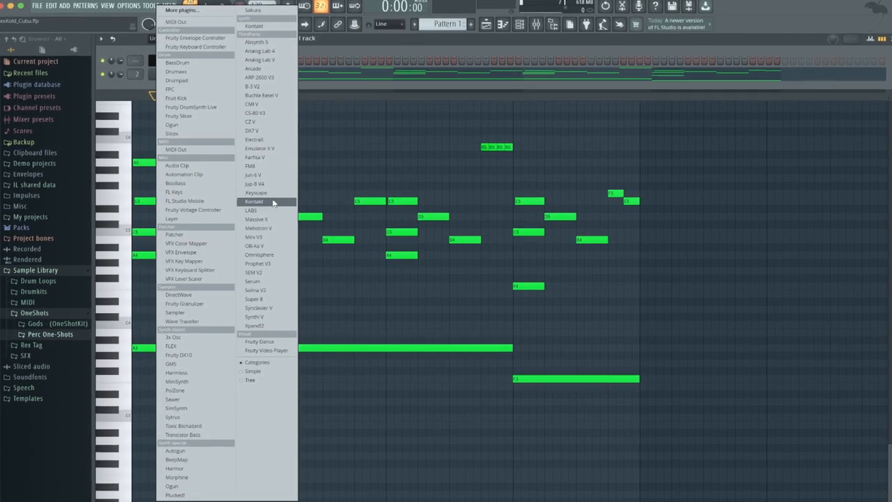
Step: Add Kontakt from the More plugins list as a new instrument channel
click(254, 201)
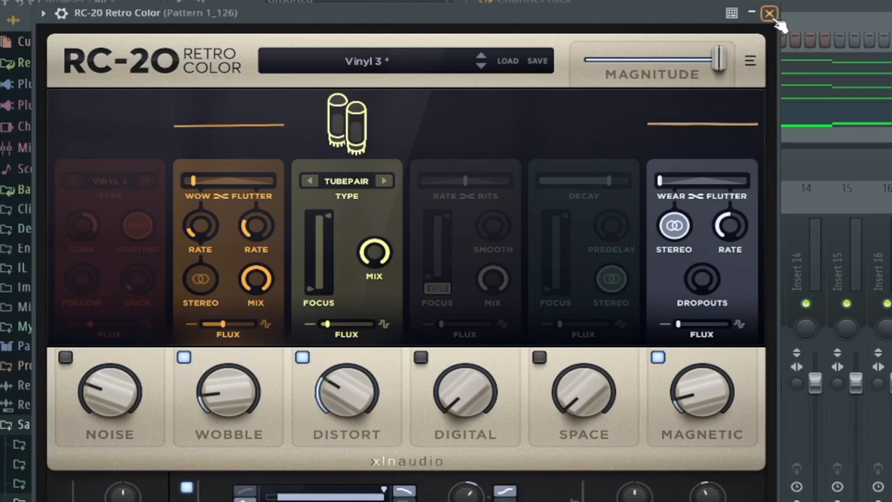
Step: Close the RC-20 Retro Color window, keeping its Vinyl 3 colouring on the insert
click(770, 14)
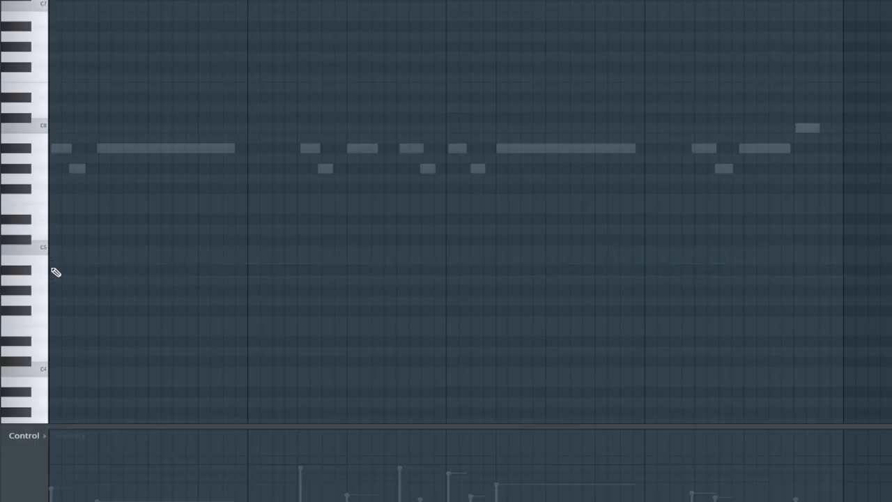
Step: Draw a long sustained note for the new part over the ghost notes
drag(53, 271, 842, 271)
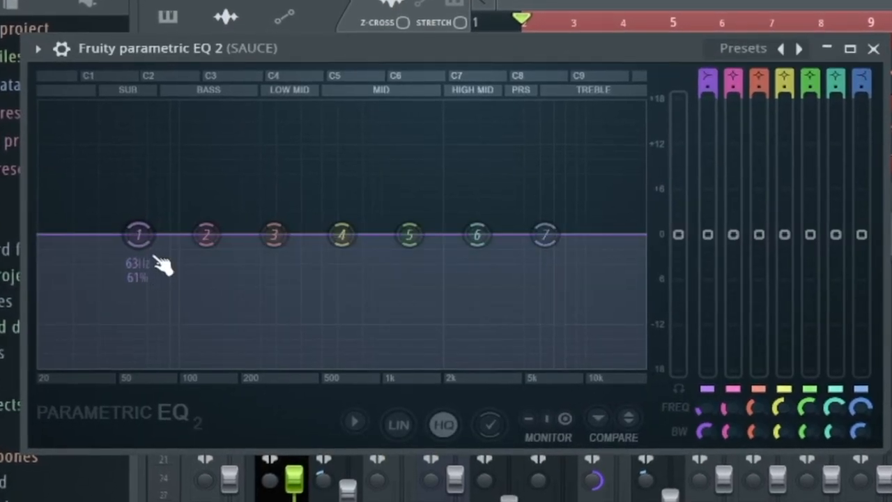
Step: Pull EQ band 1 into a low cut and boost band 4 around 1 kHz on SAUCE
drag(138, 234, 122, 298)
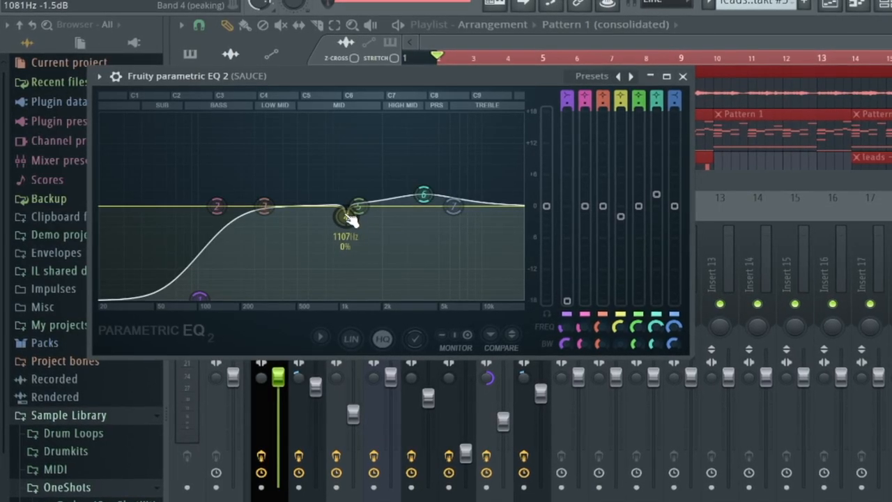
drag(338, 216, 346, 159)
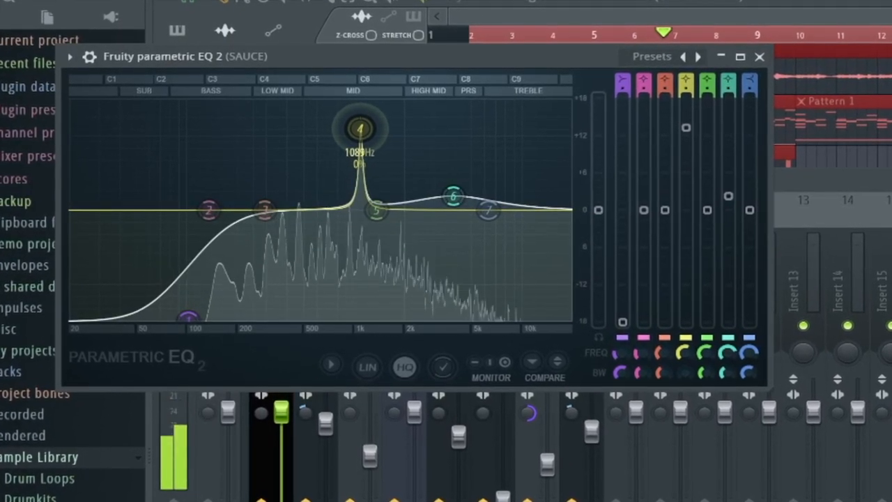
drag(359, 128, 362, 230)
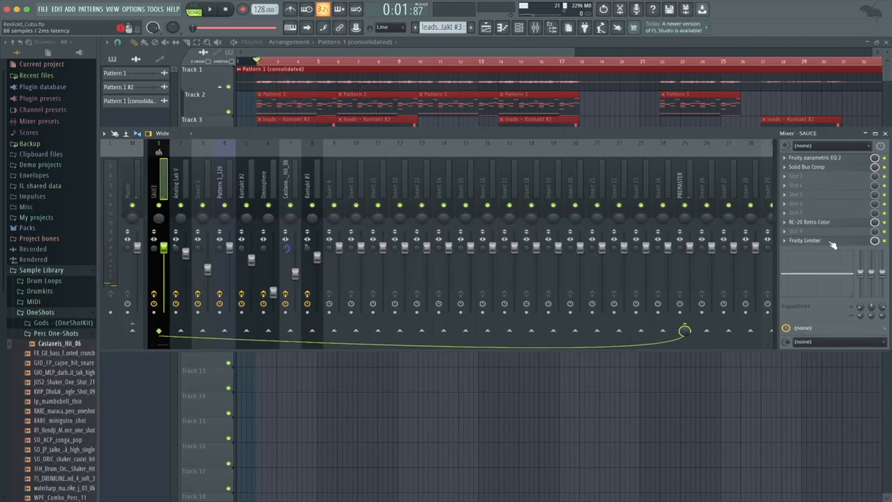
click(806, 240)
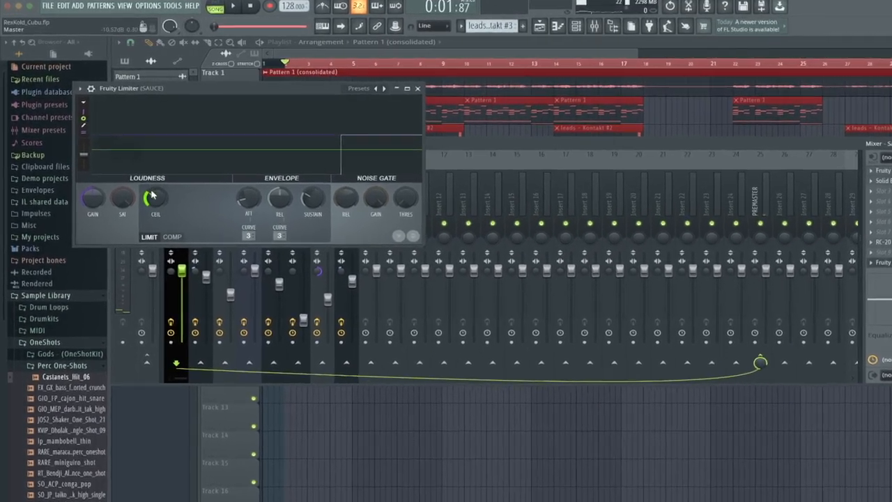